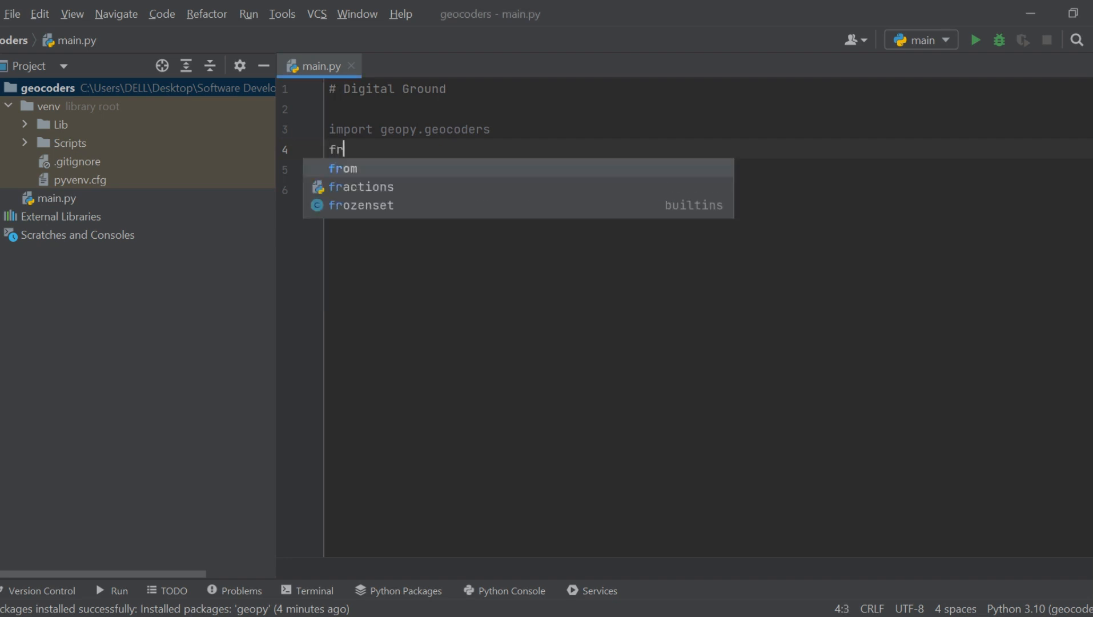
# - Add 'from geopy.geocoders import Nominatim' on line 4, followed by blank lines
pyautogui.write('rom g')
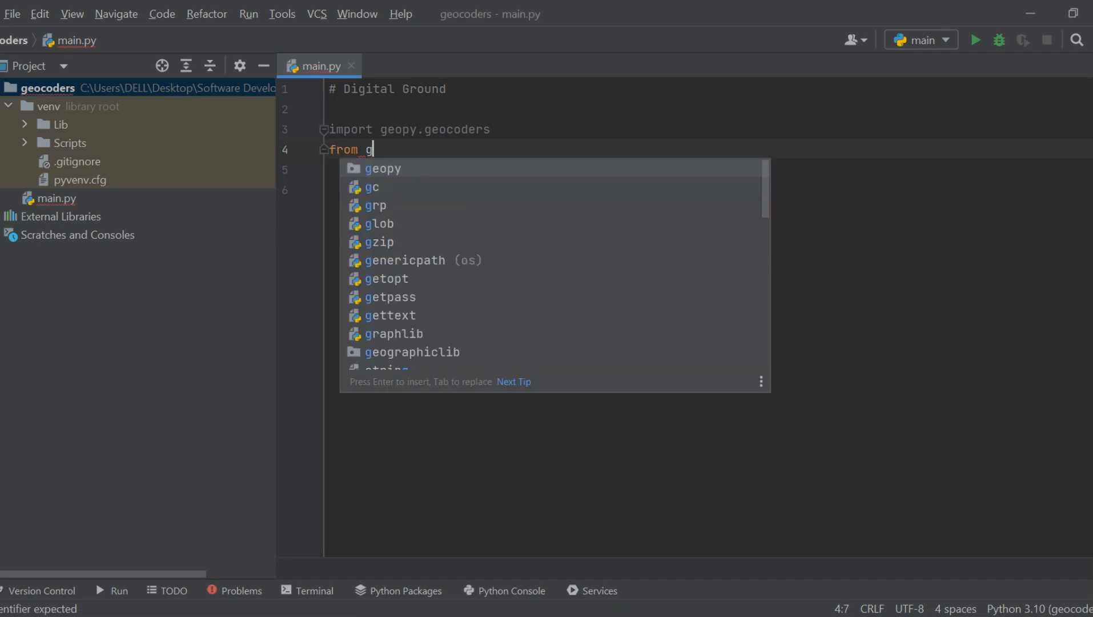
pyautogui.write('ei')
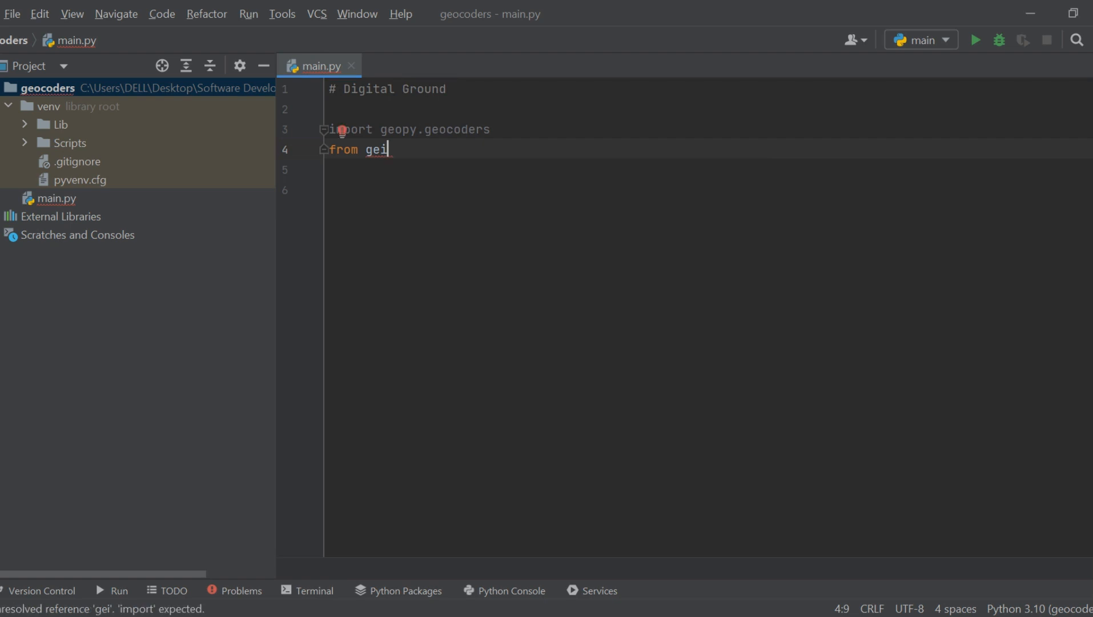
pyautogui.write('py')
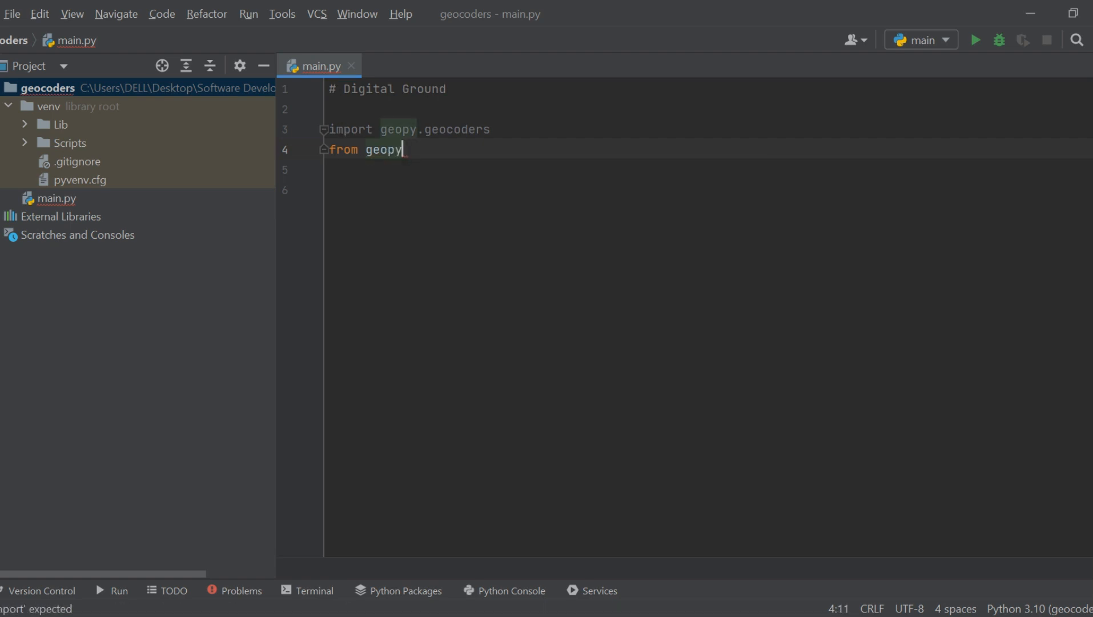
pyautogui.write('.geocoders import N')
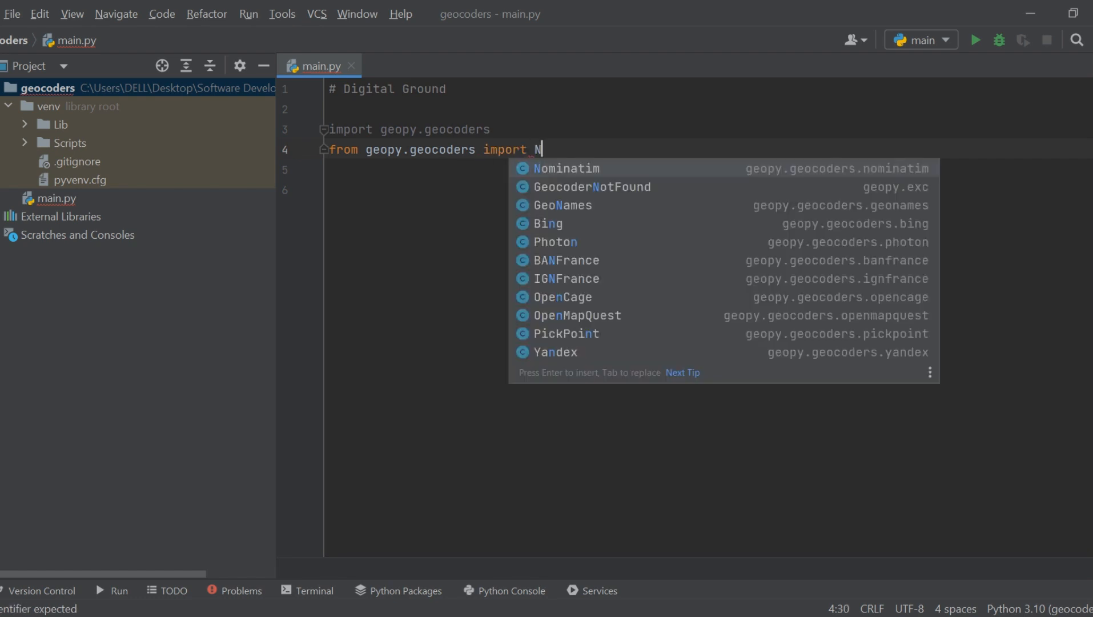
pyautogui.press('Enter')
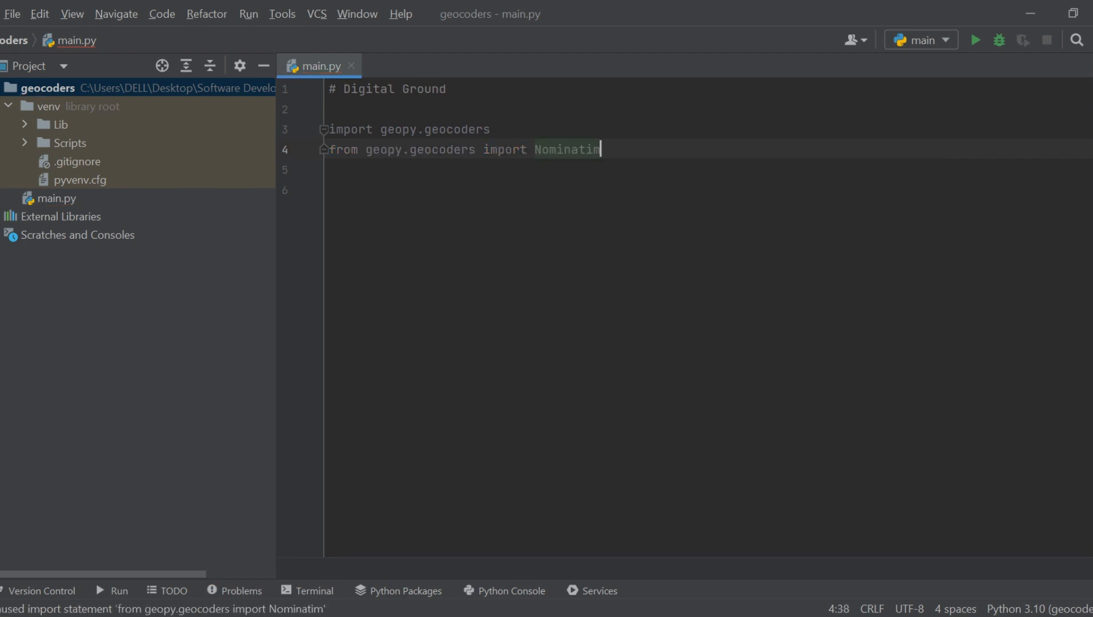
pyautogui.press('Enter')
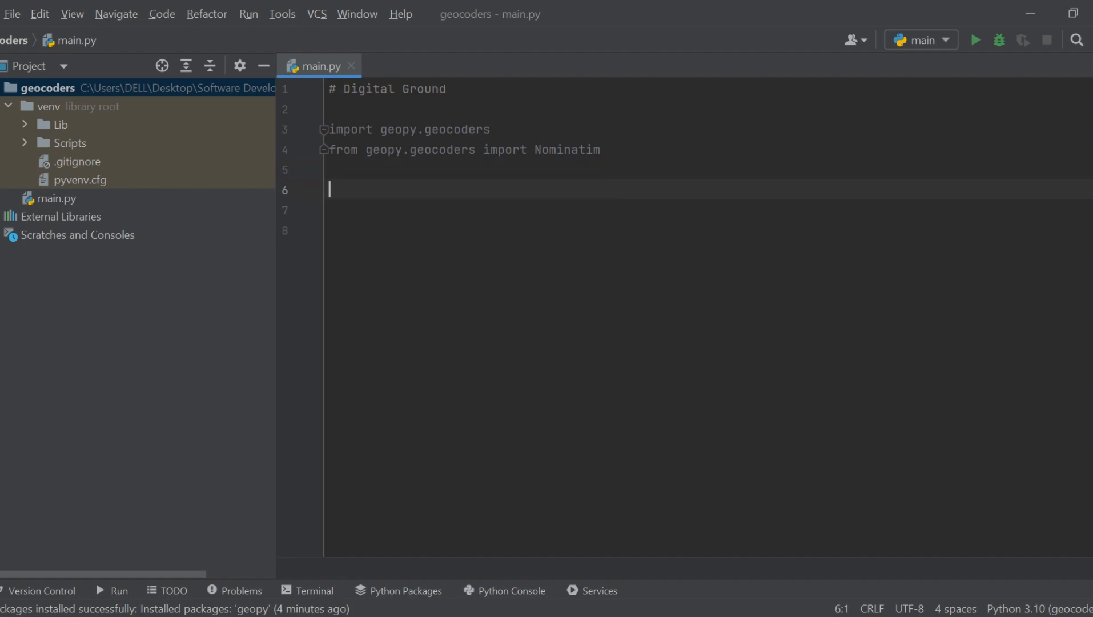
# - Add geolocator = Nominatim(user_agent="geoapiExercises") on line 6
pyautogui.write('geol')
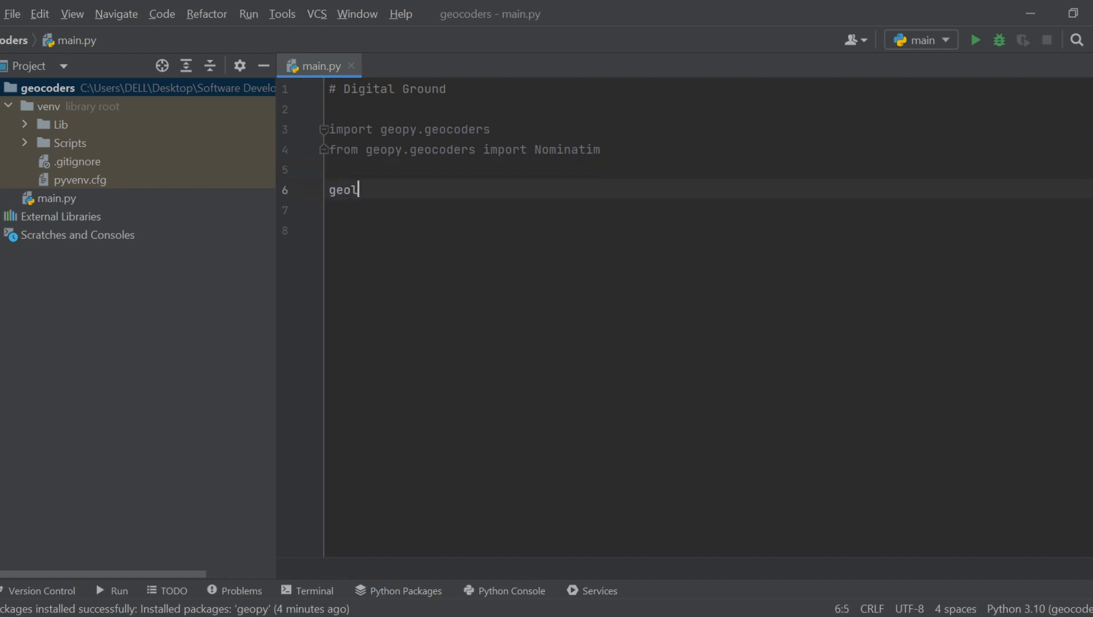
pyautogui.write('ocato')
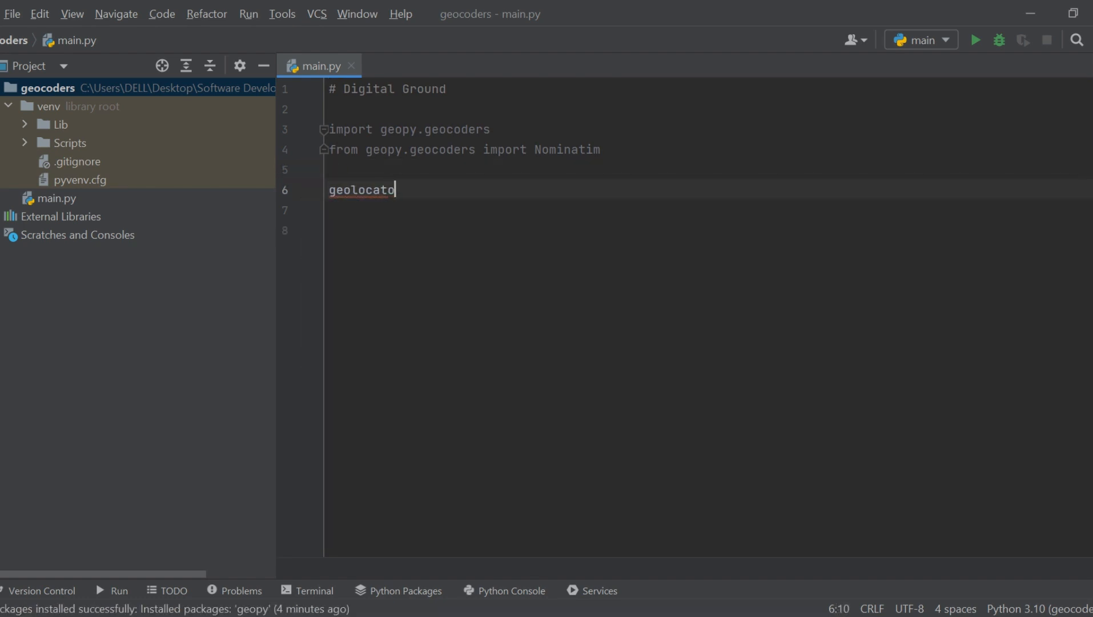
pyautogui.write('r =')
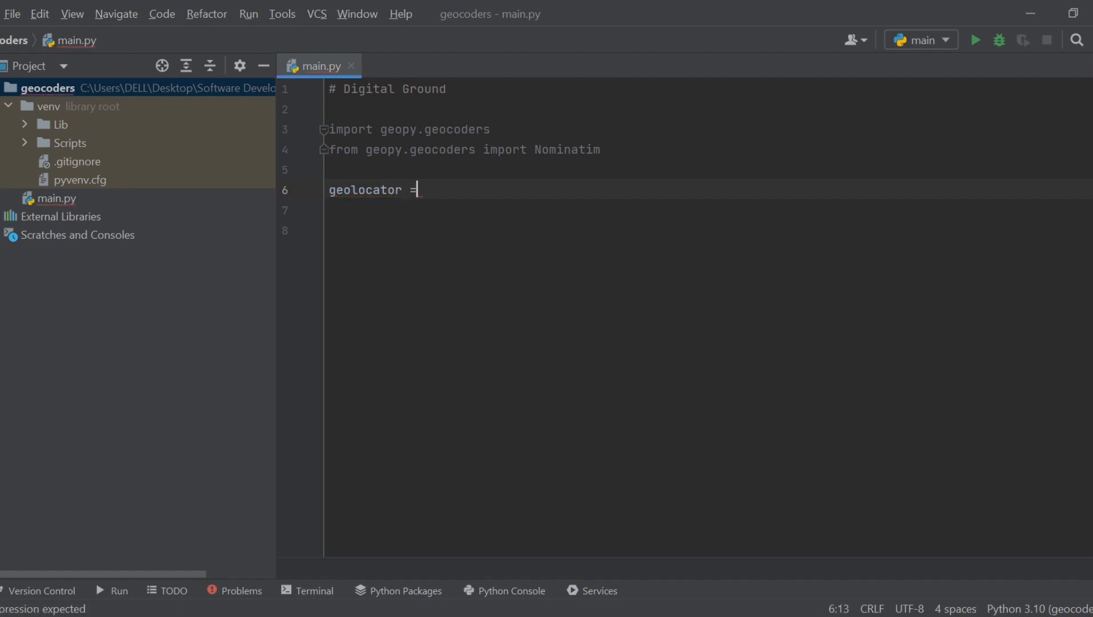
pyautogui.write('N')
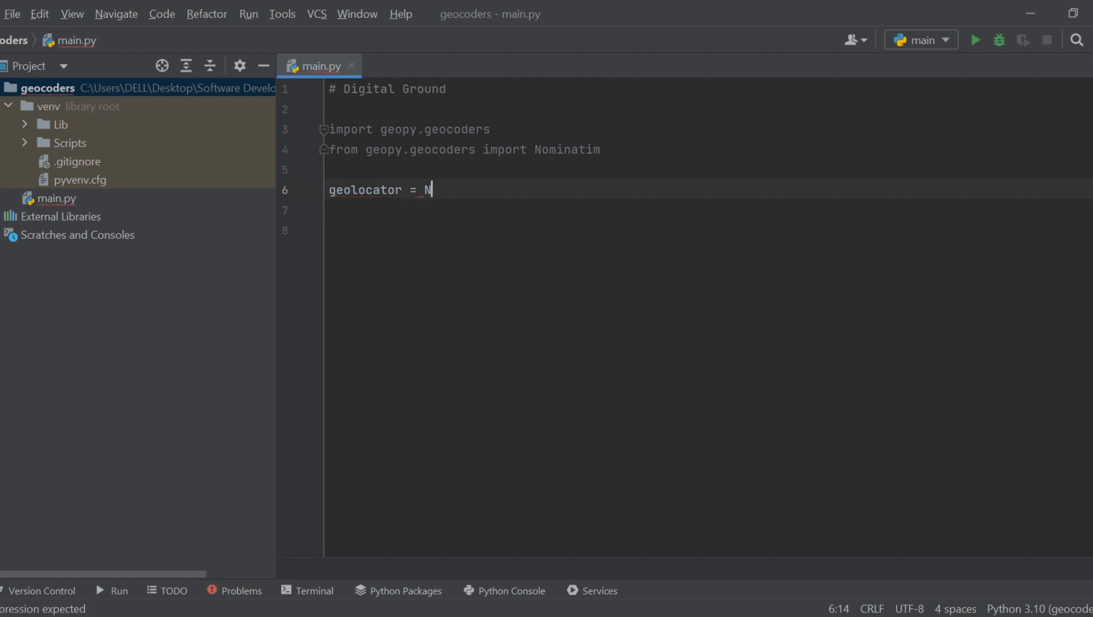
pyautogui.write('O')
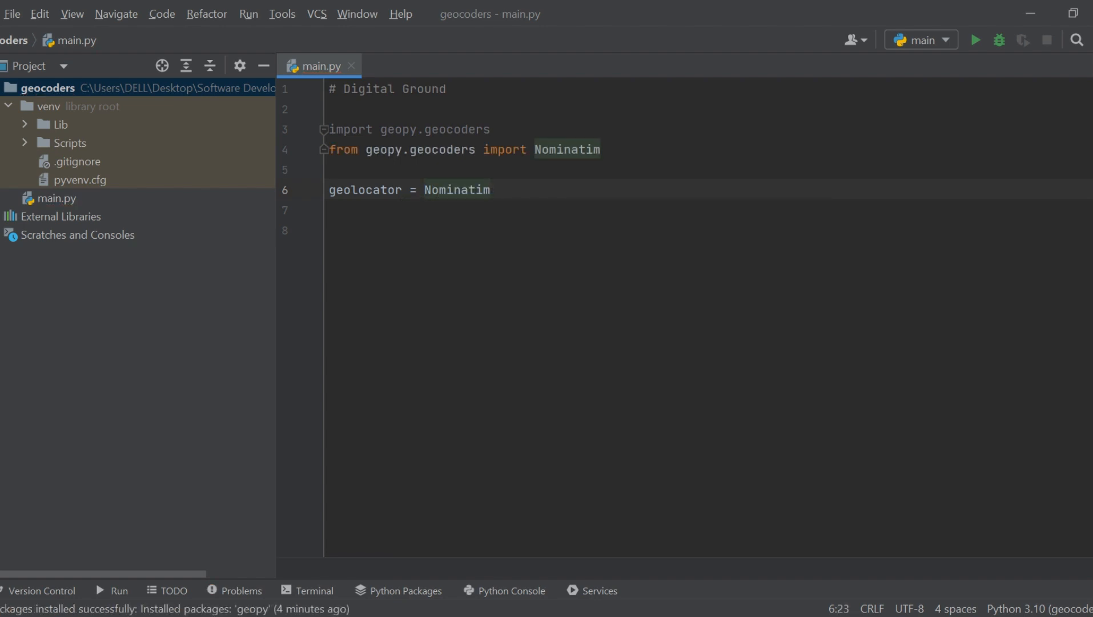
pyautogui.write('(u')
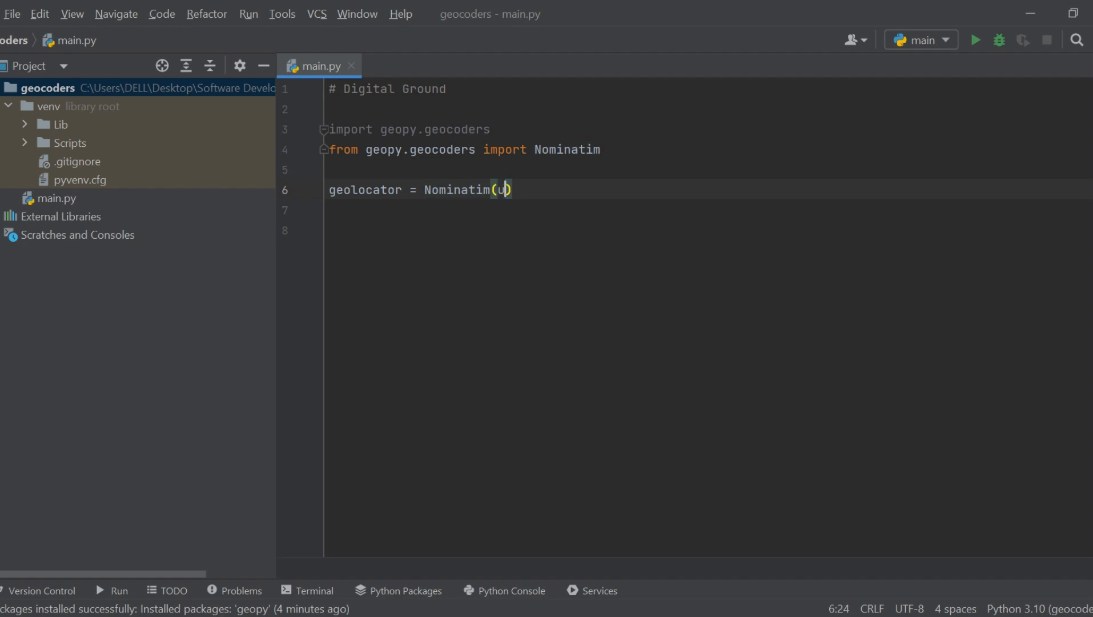
pyautogui.write('ser_agent="')
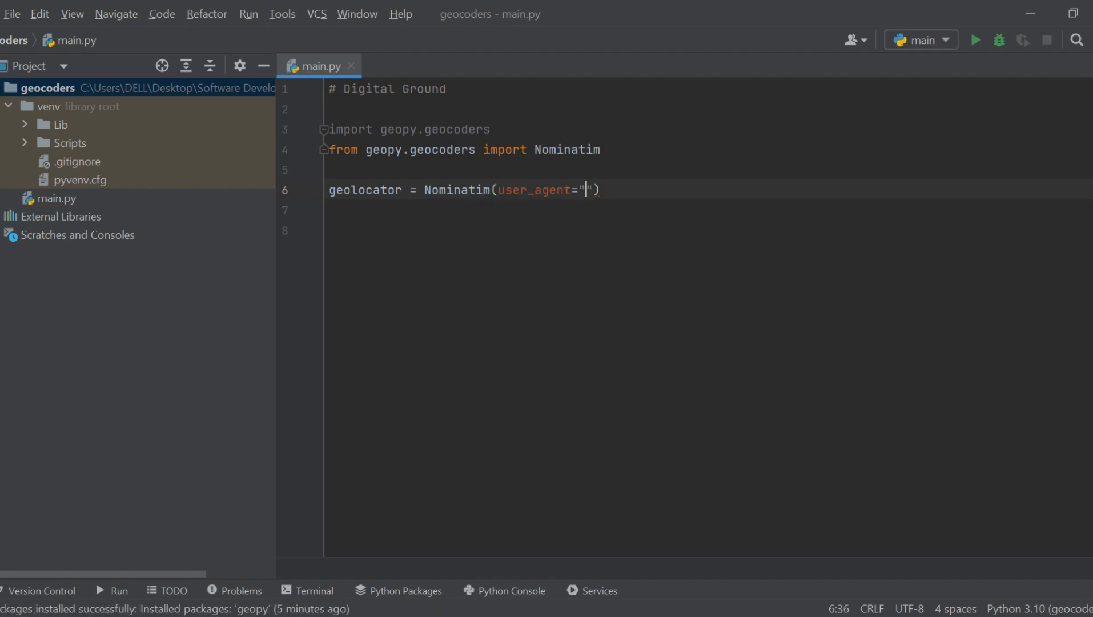
pyautogui.write('geoapiE')
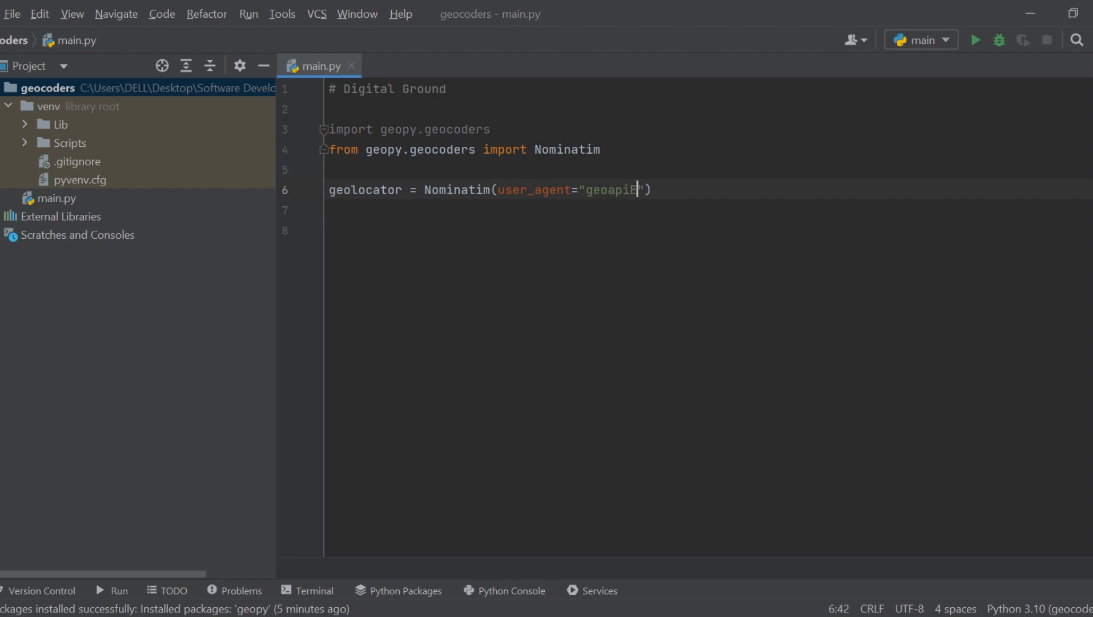
pyautogui.write('xerc')
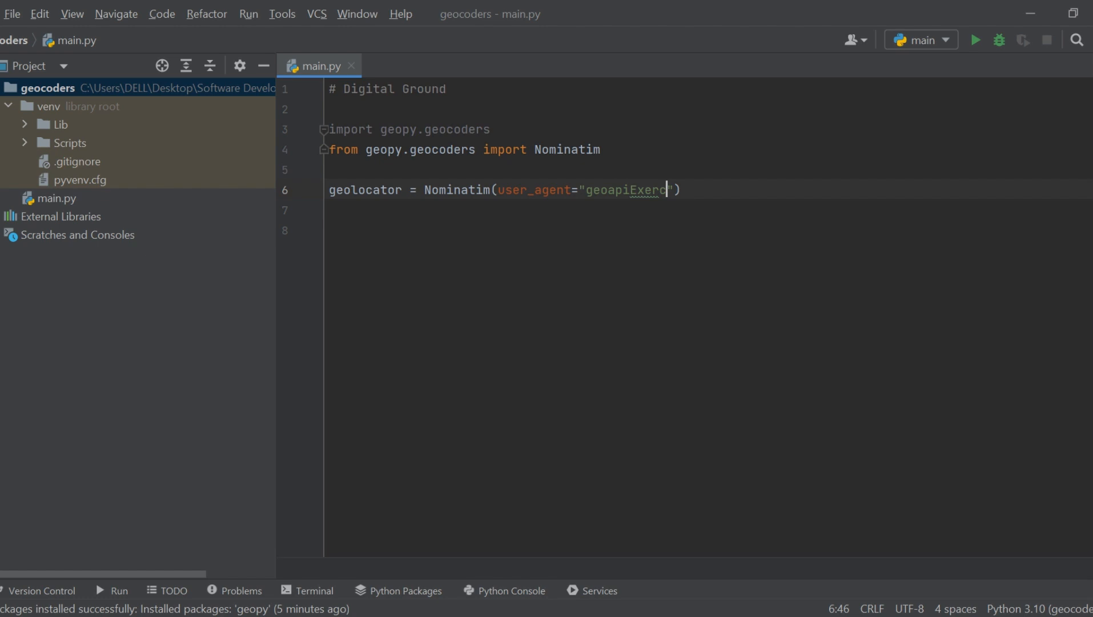
pyautogui.write('i')
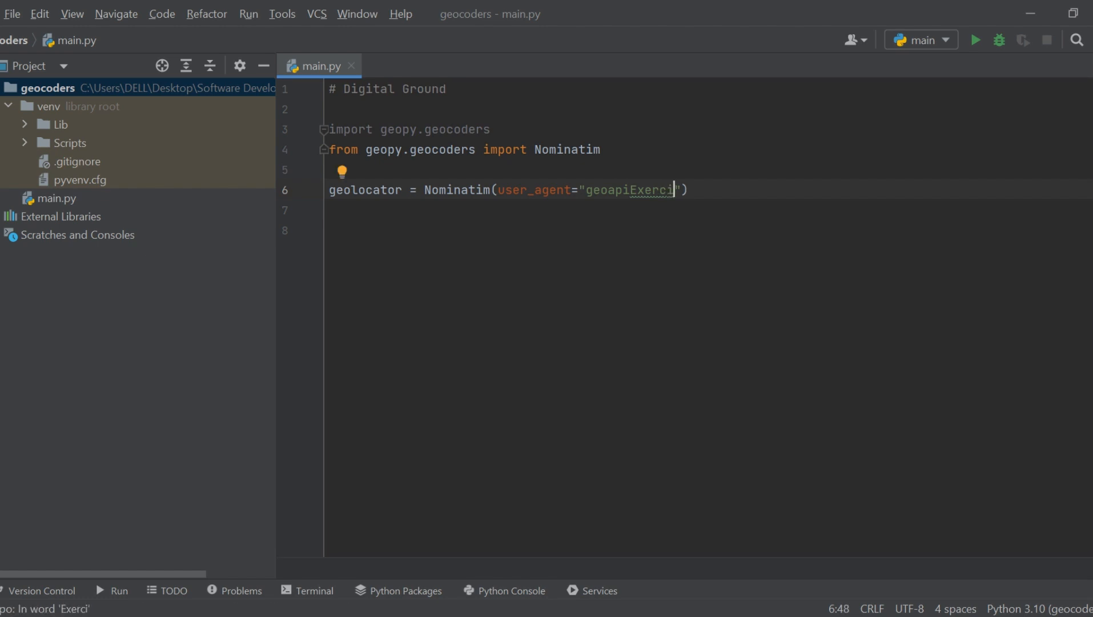
pyautogui.write('ses')
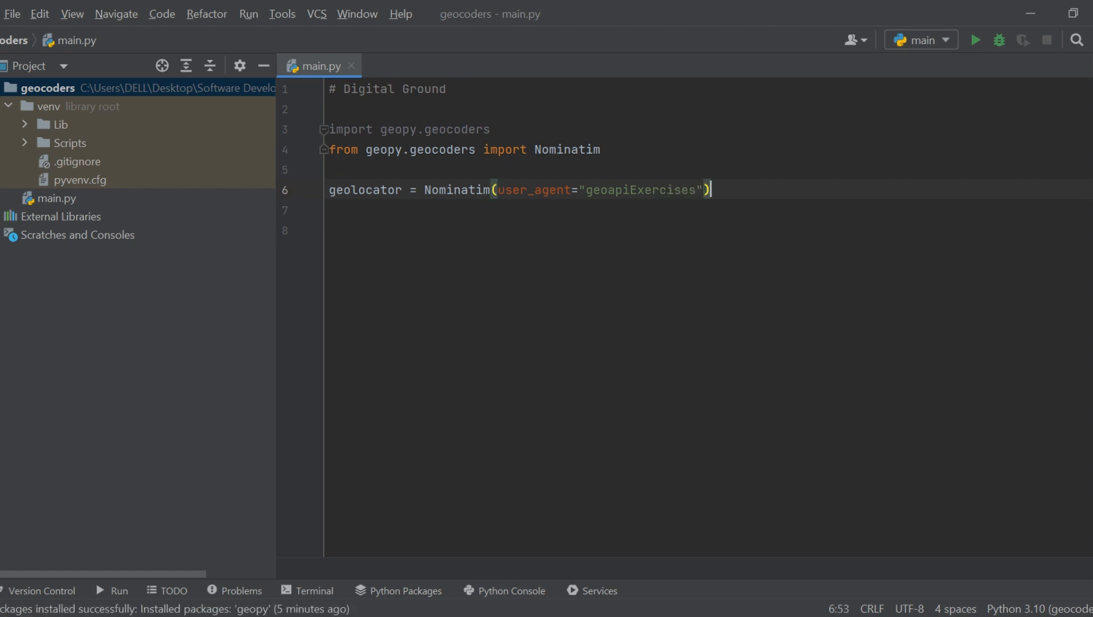
pyautogui.press('Enter')
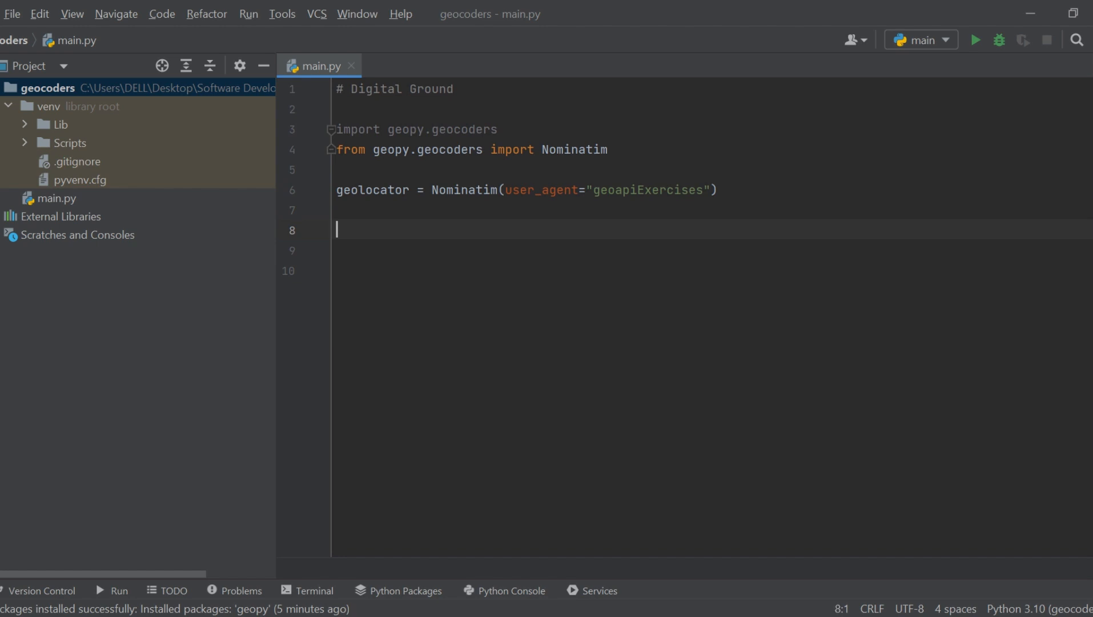
# - Add place = input("Enter City Name: ") below the geolocator line
pyautogui.write('place')
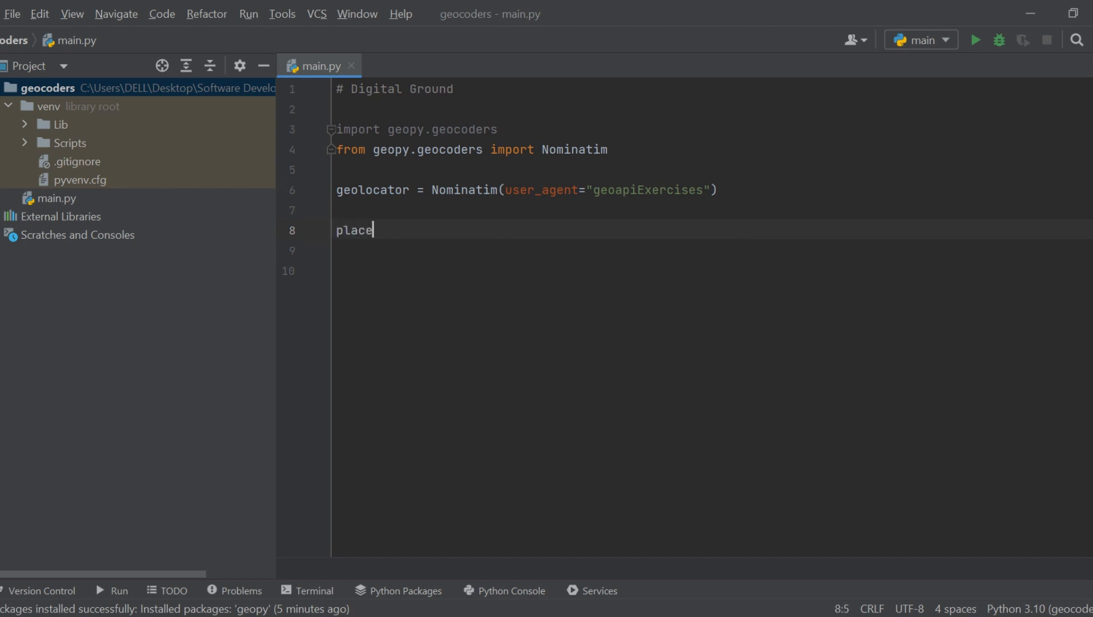
pyautogui.write('=')
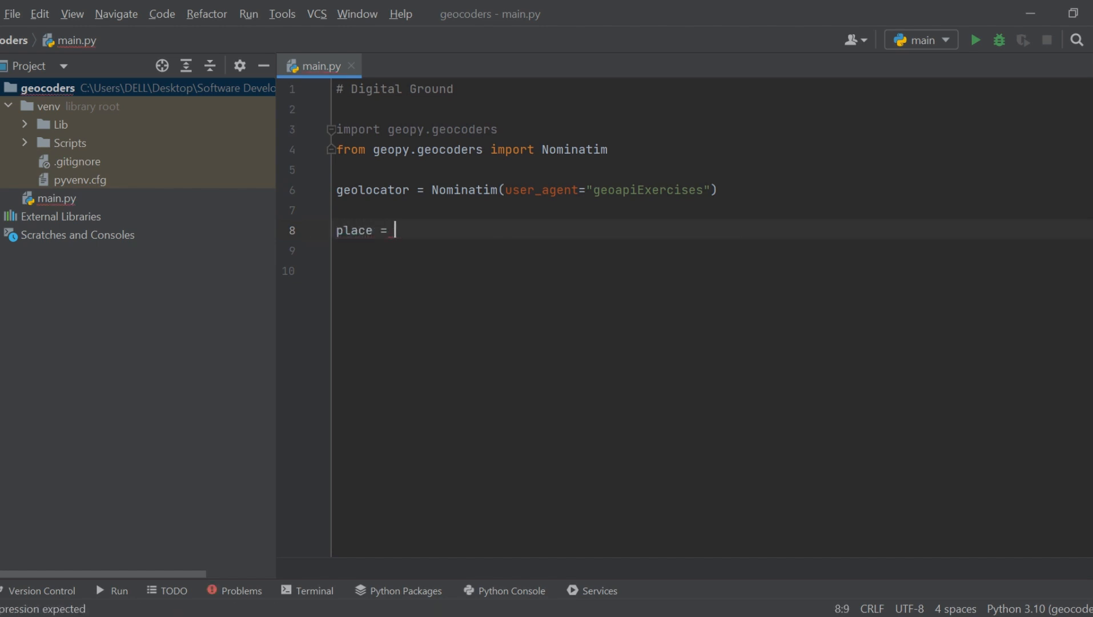
pyautogui.write('input()')
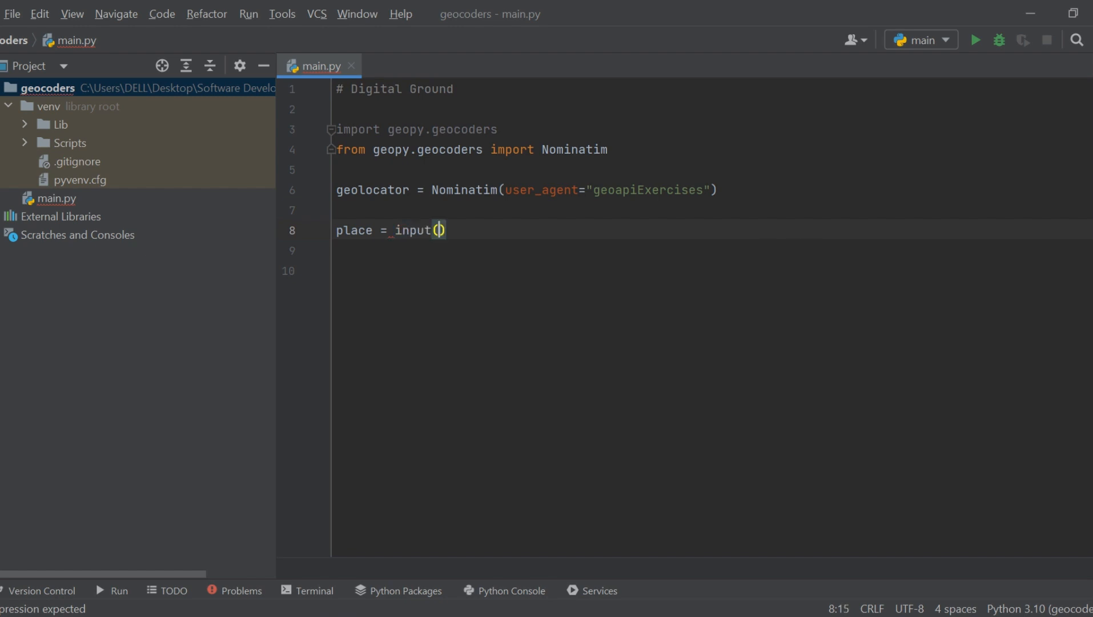
pyautogui.write('""')
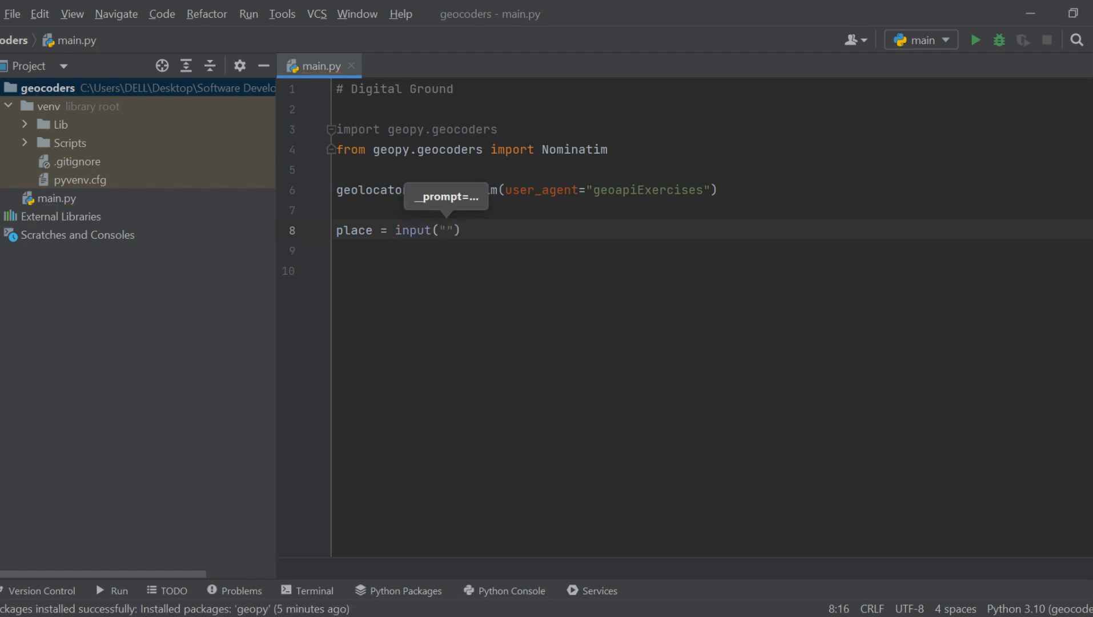
pyautogui.write('Enter')
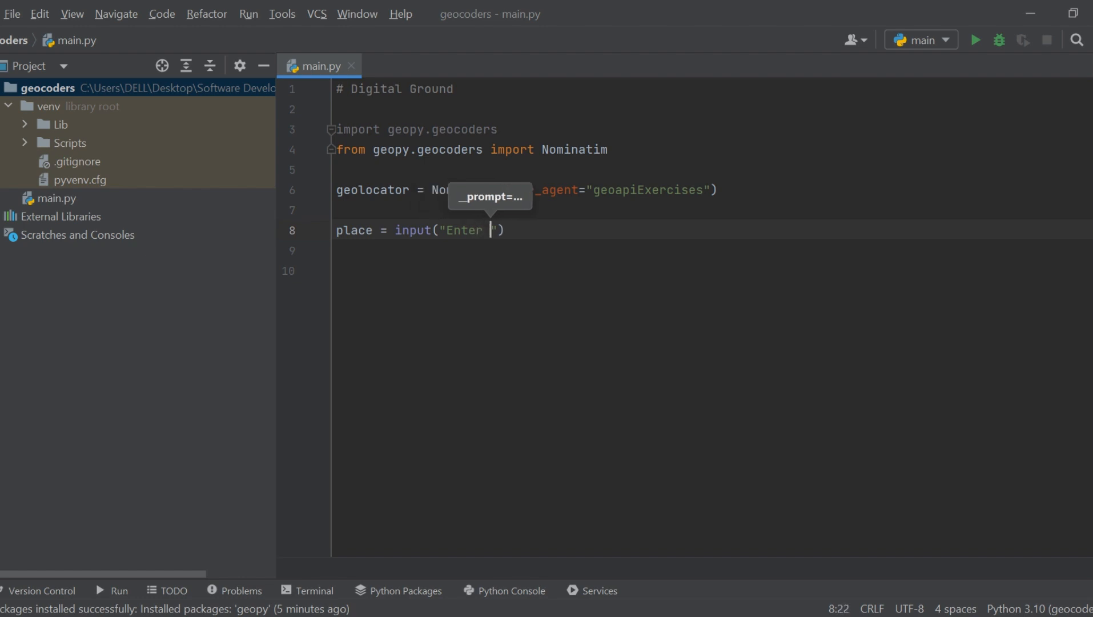
pyautogui.write('City')
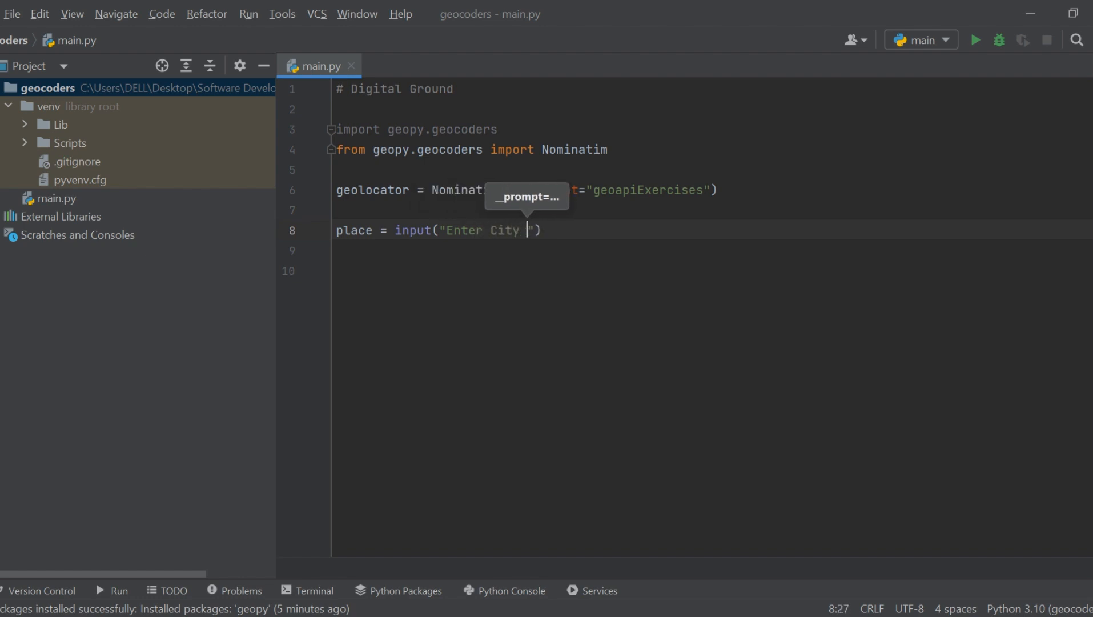
pyautogui.write('Name:')
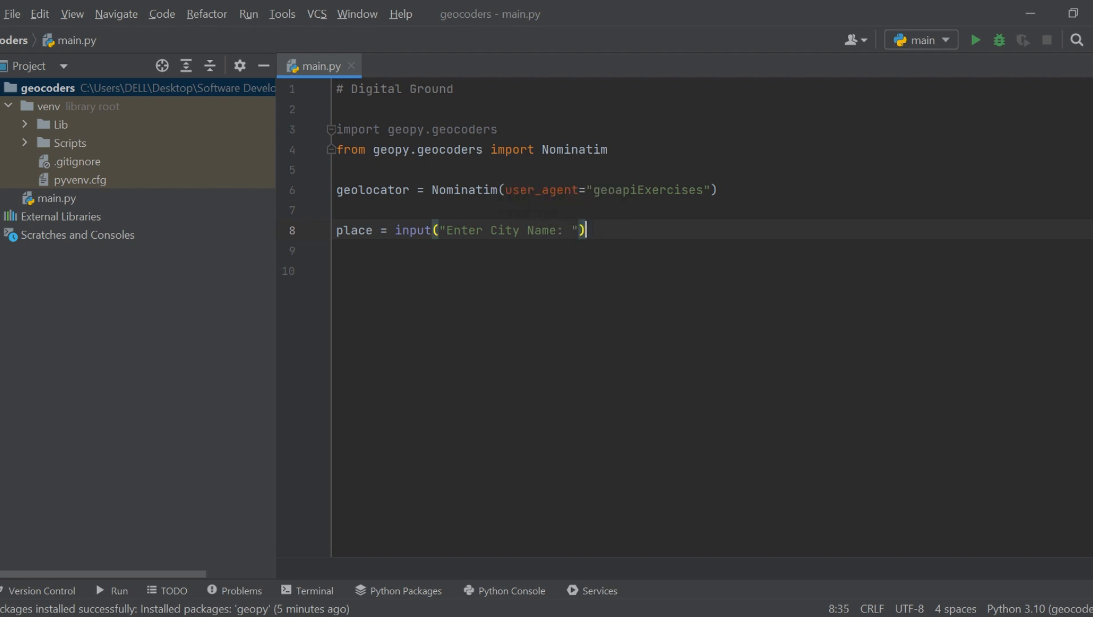
pyautogui.press('enter')
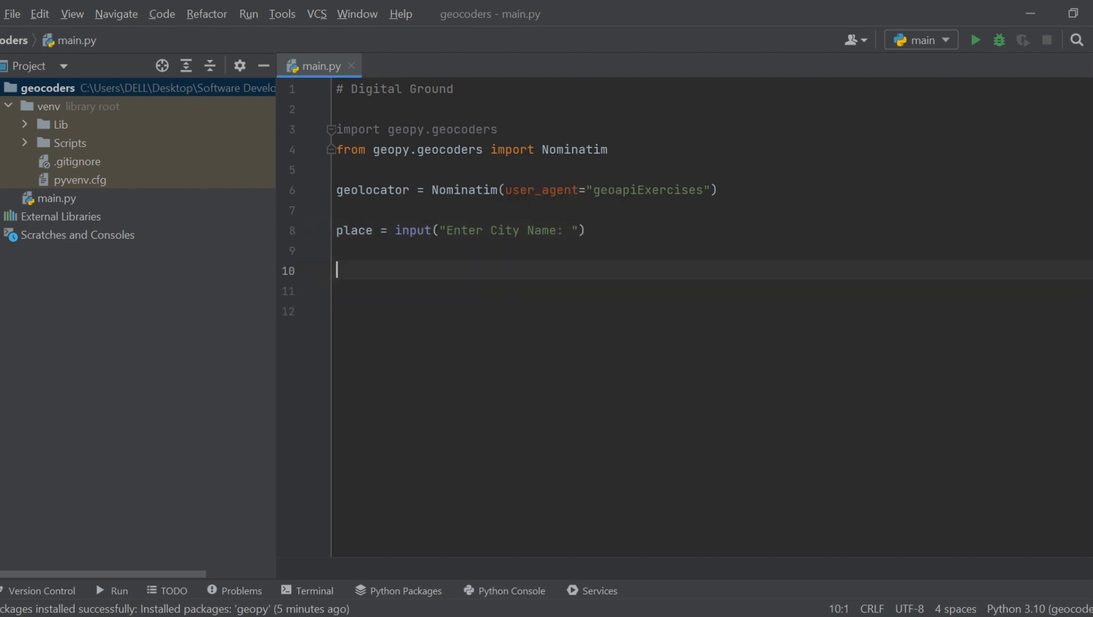
# - Add location = geolocator.geocode(place) to geocode the entered city
pyautogui.write('lo')
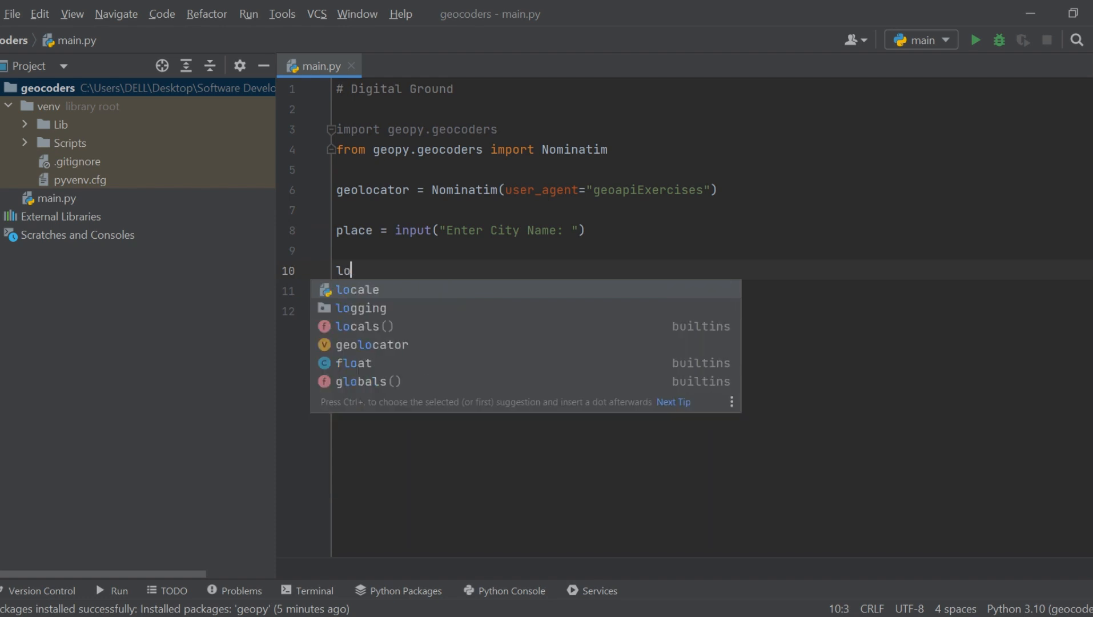
pyautogui.write('cati')
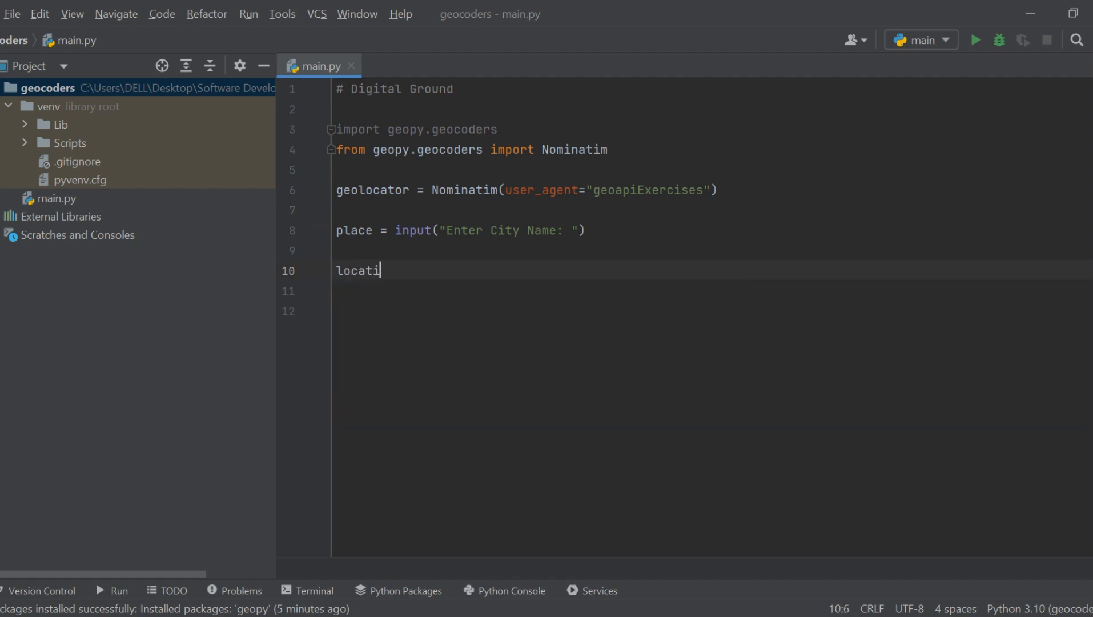
pyautogui.write('on =')
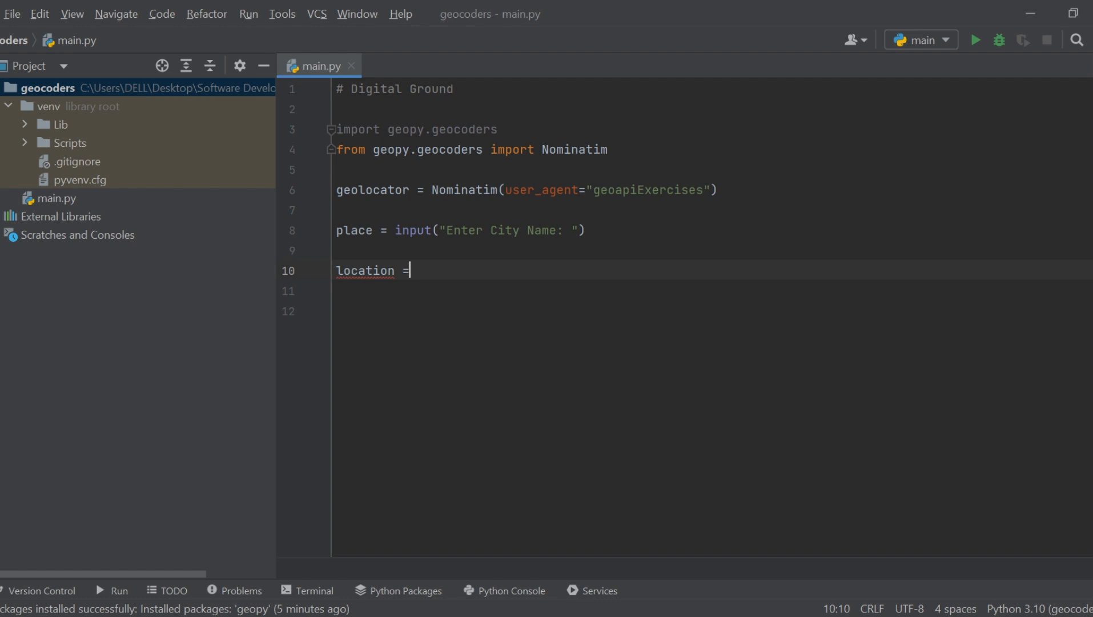
pyautogui.write('geolocator')
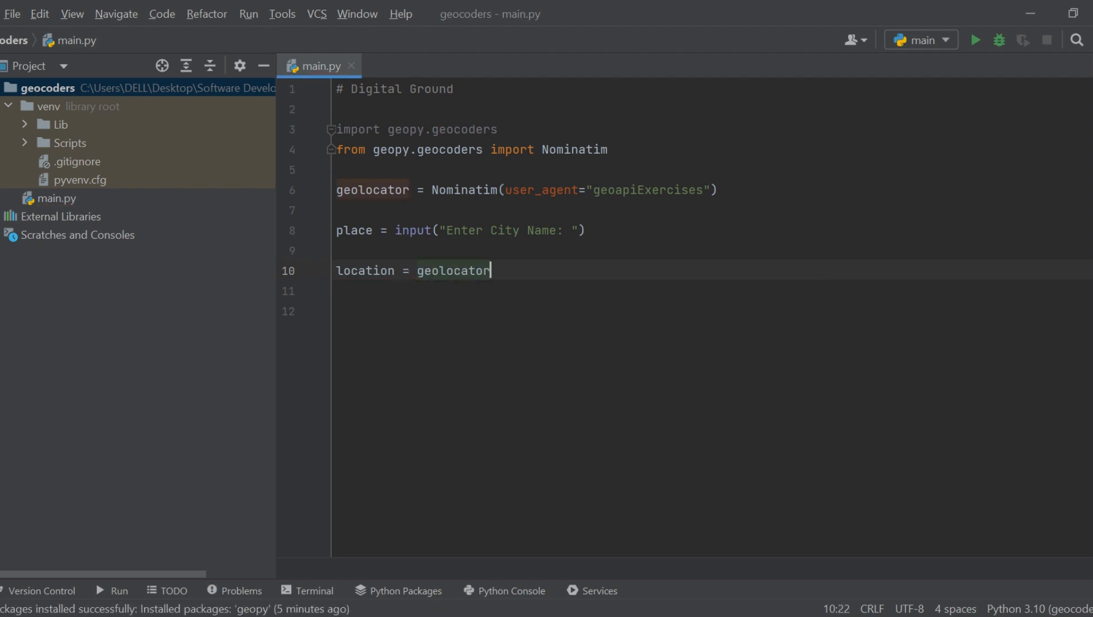
pyautogui.write('.geocode()')
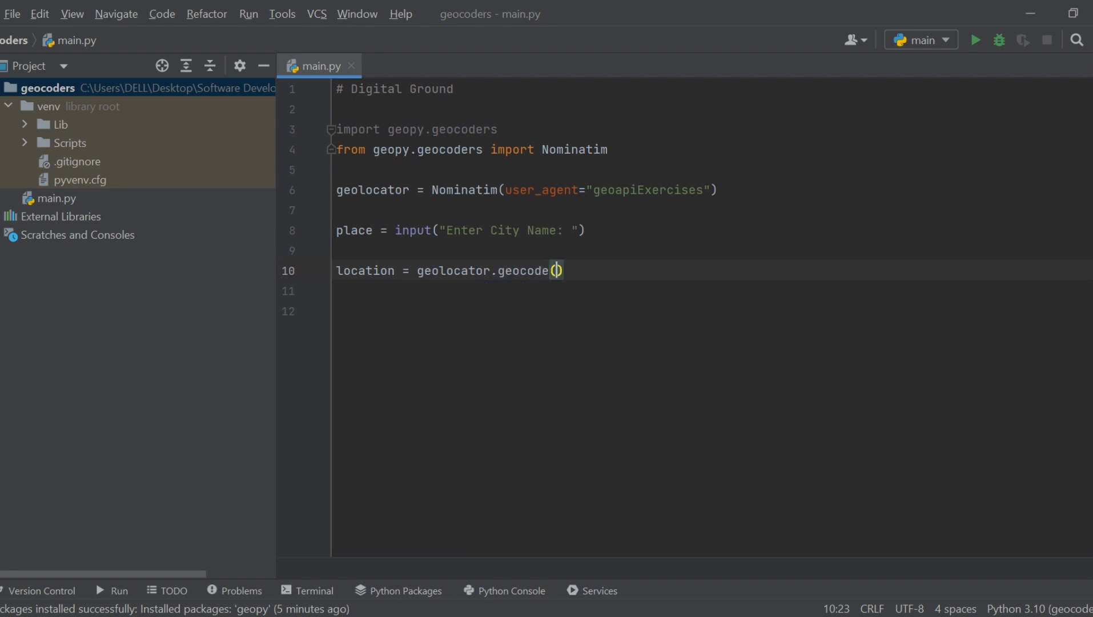
pyautogui.write('place')
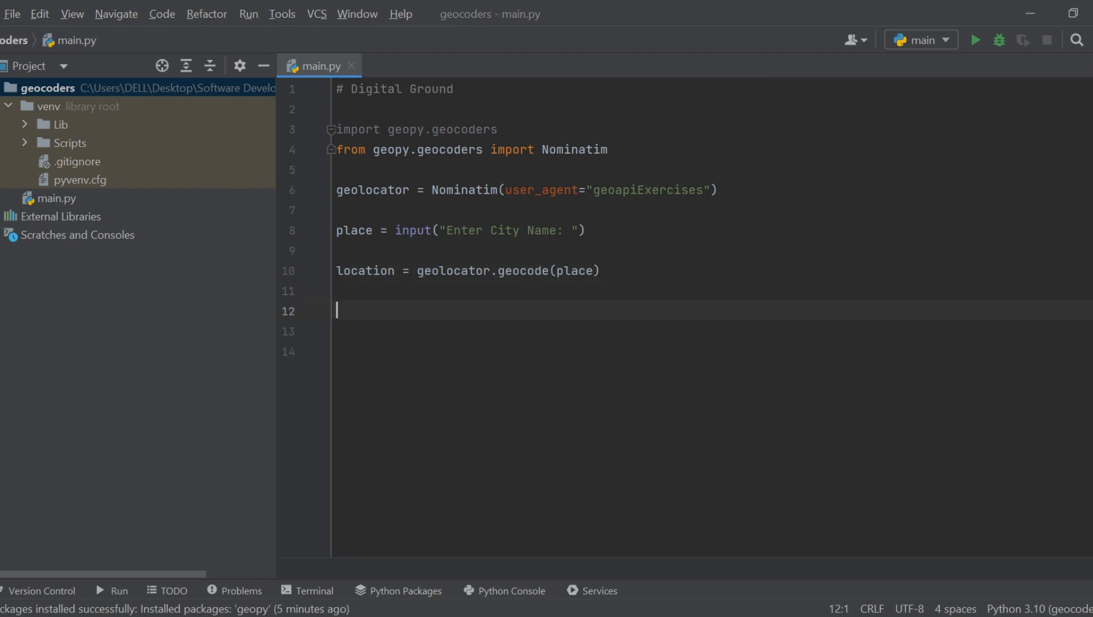
# - Add print(location) and run the script
pyautogui.write('print(')
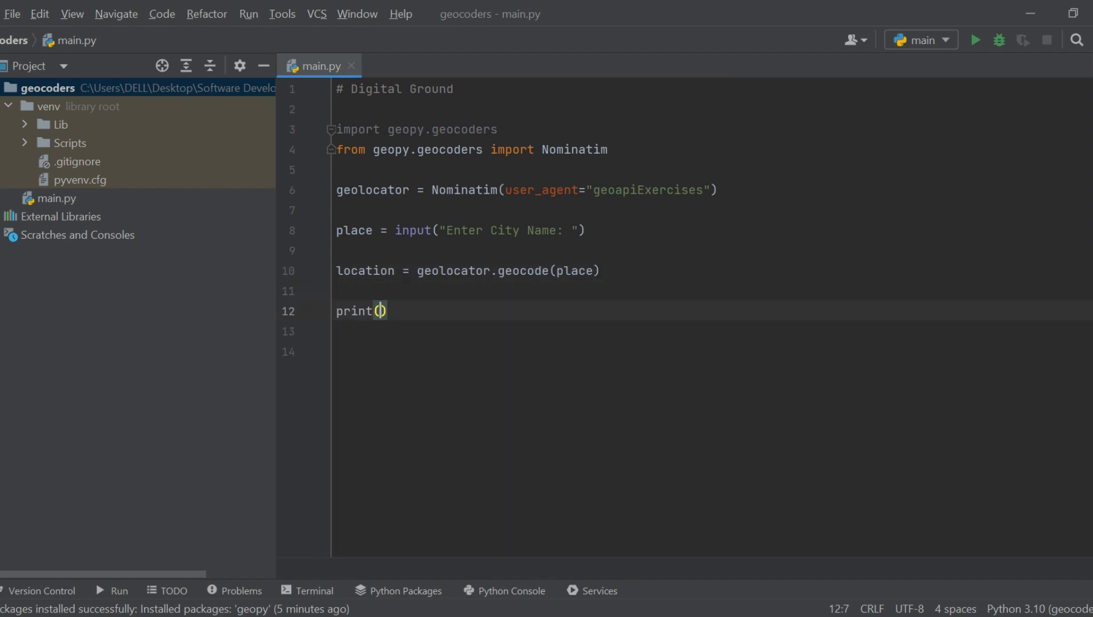
pyautogui.write('lo')
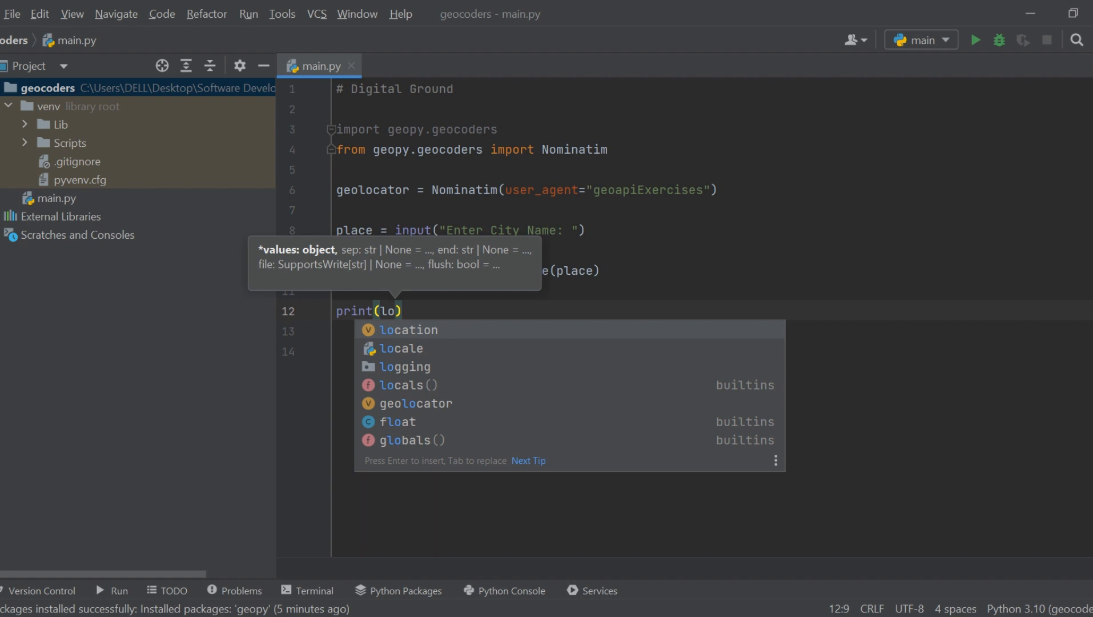
pyautogui.press('Enter')
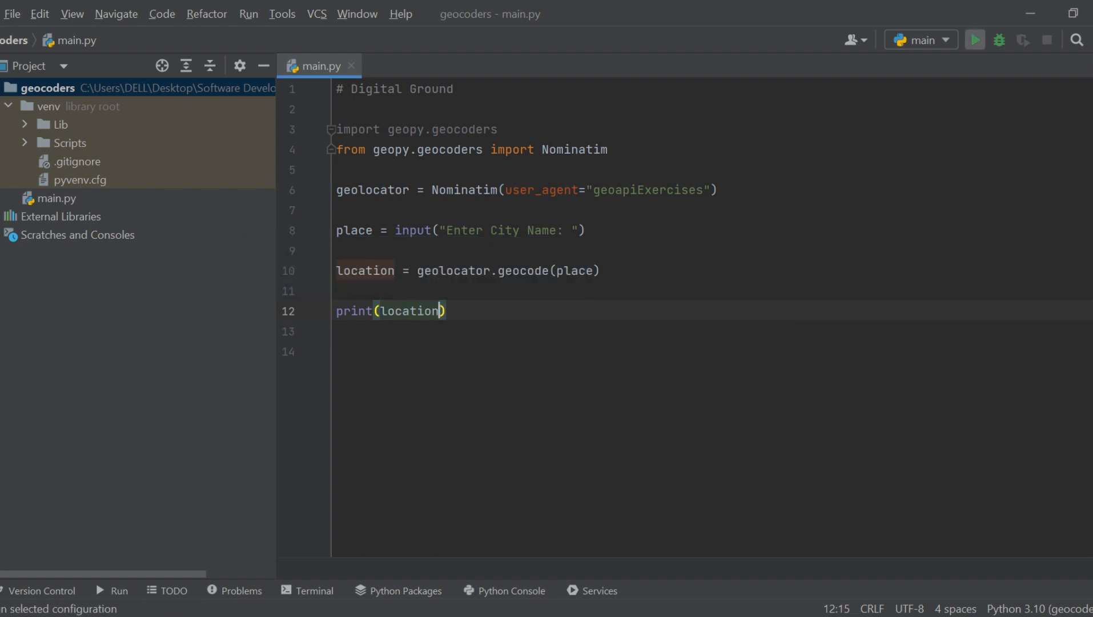
pyautogui.click(973, 39)
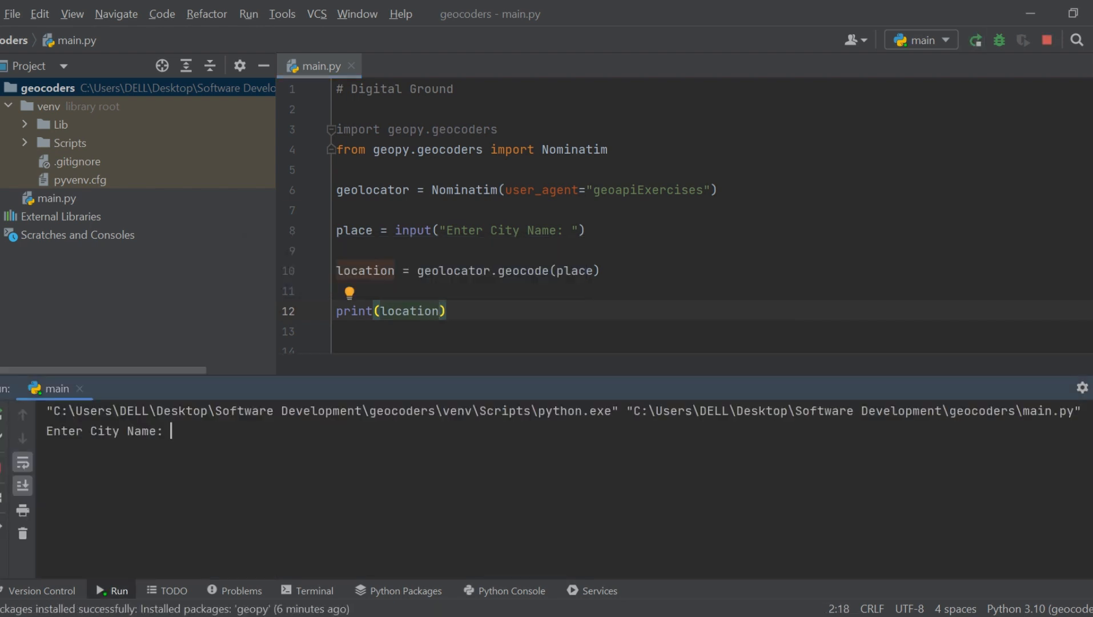
# - Enter Marondera at the city prompt, then run the script a second time
pyautogui.write('Mrd')
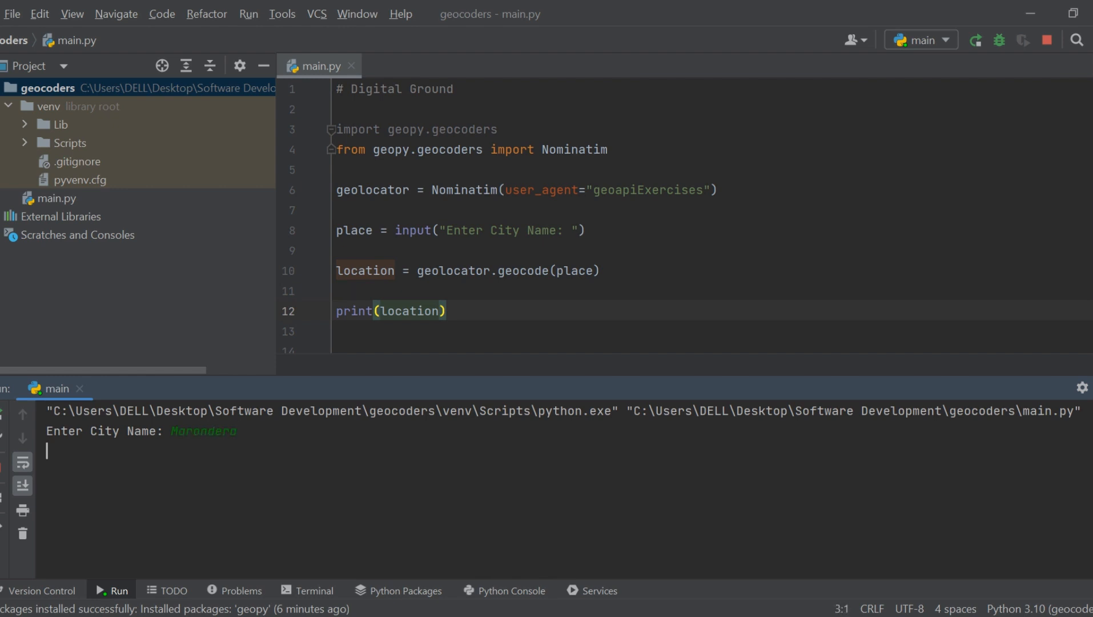
pyautogui.press('enter')
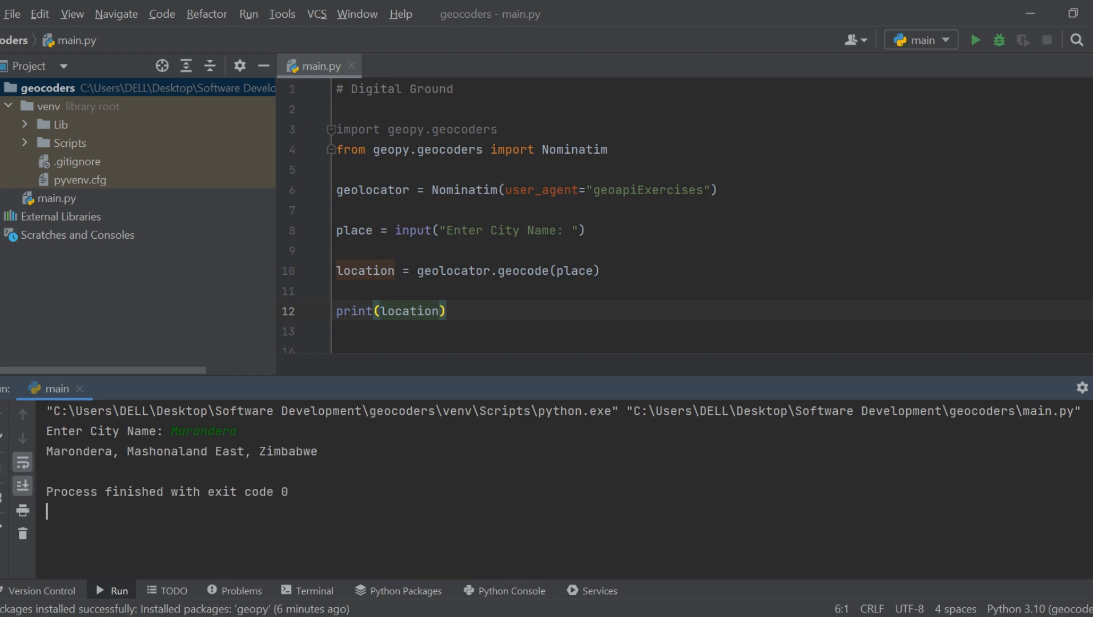
pyautogui.click(974, 40)
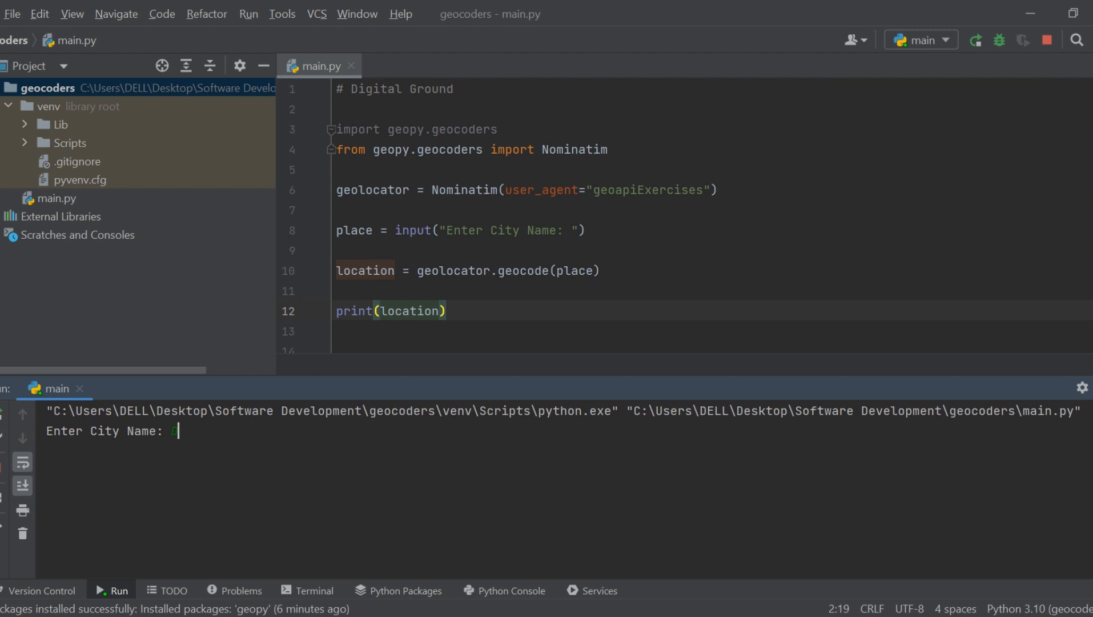
# - Enter Durban at the city prompt to print its South African address
pyautogui.write('urban')
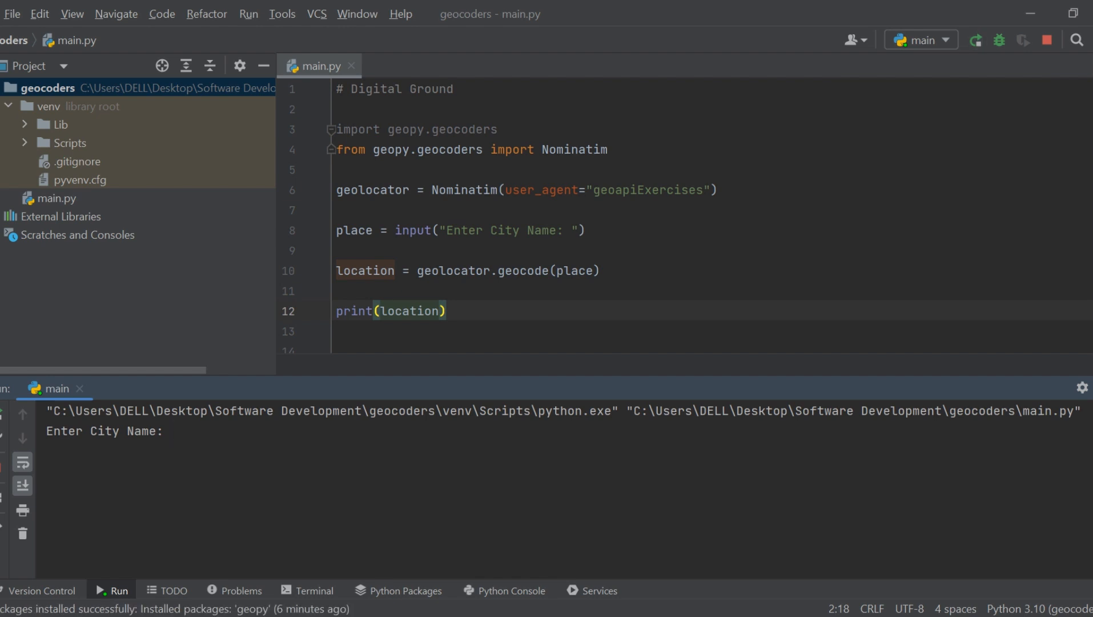
pyautogui.write('Durbn')
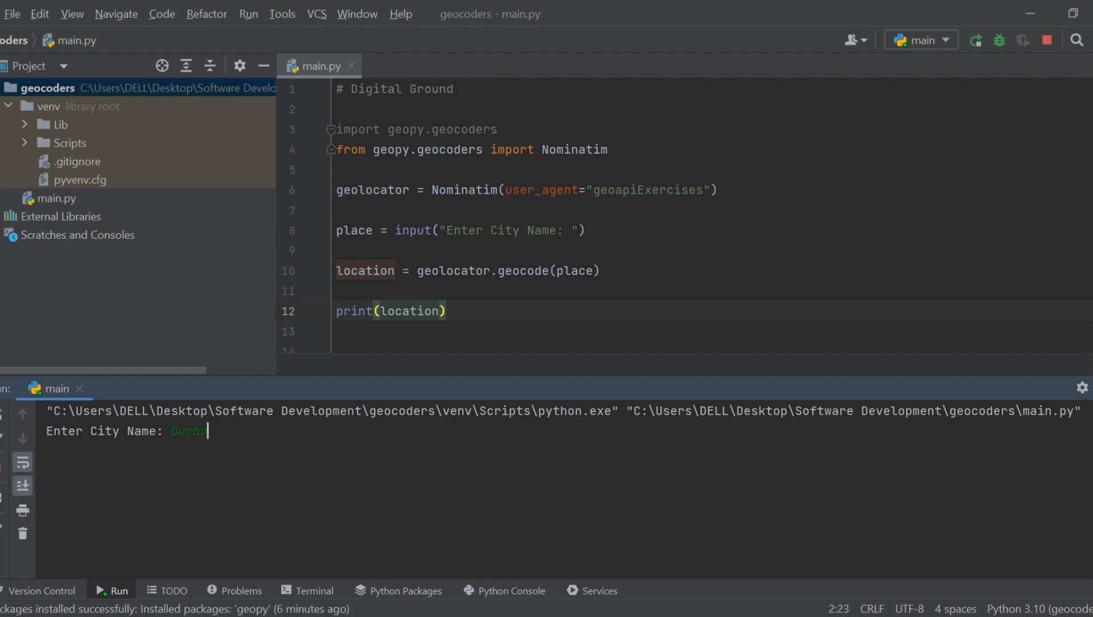
pyautogui.press('enter')
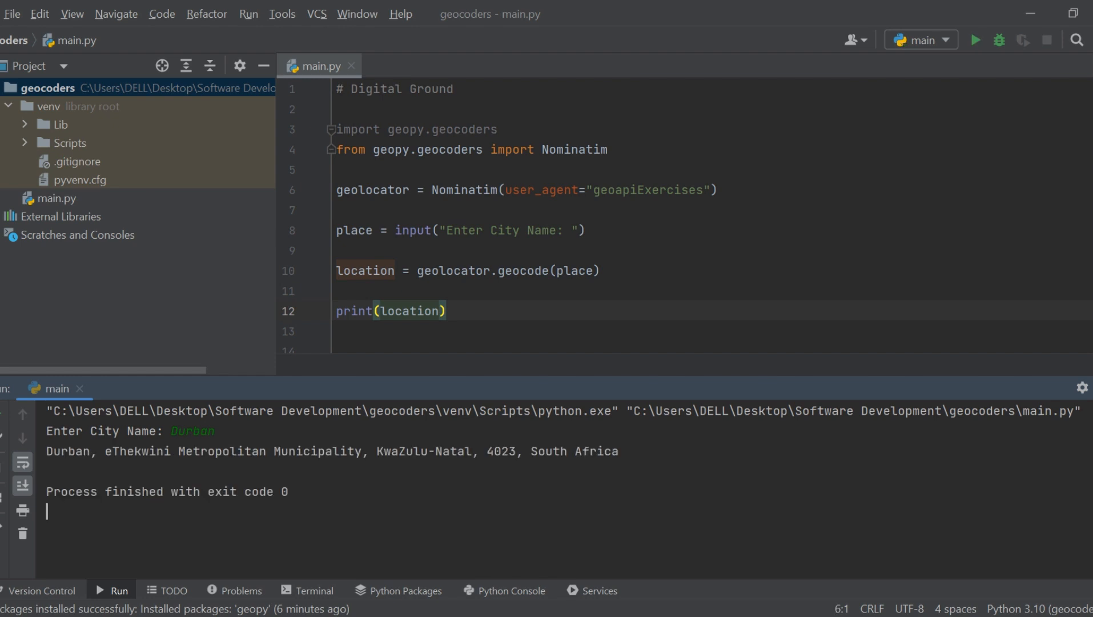